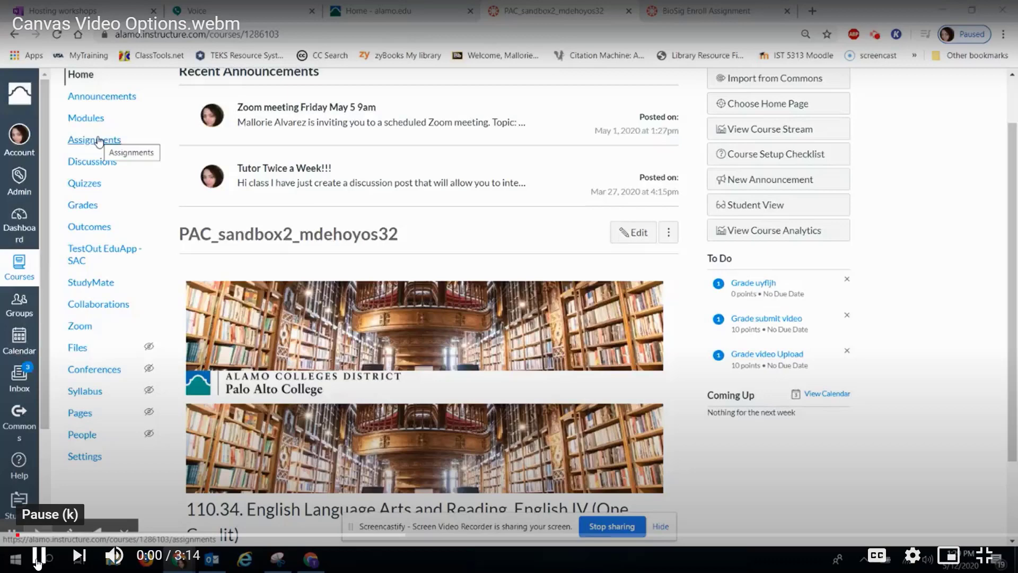
# Step: From the course Assignments list, start a new assignment
pyautogui.click(95, 139)
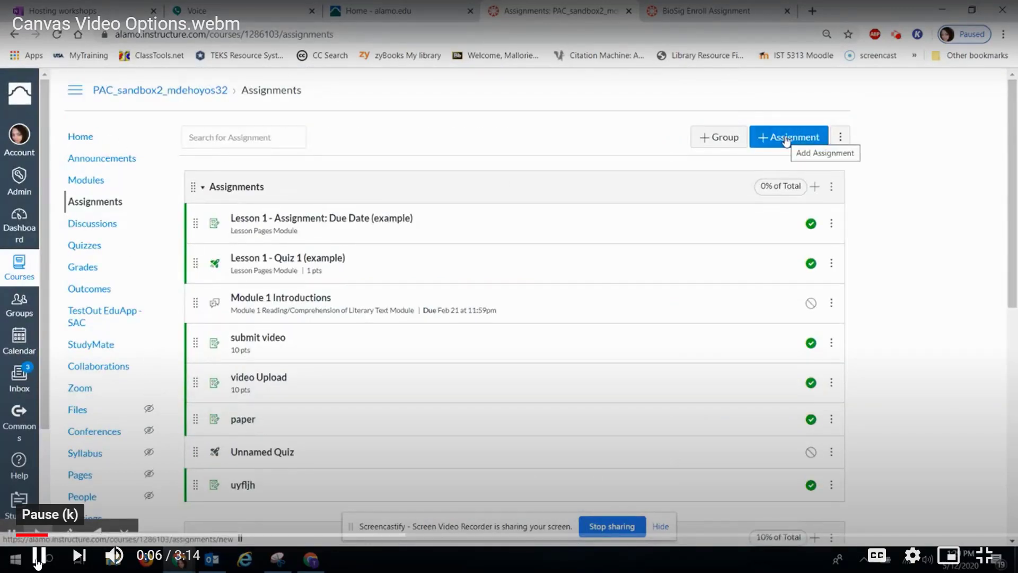
pyautogui.click(787, 137)
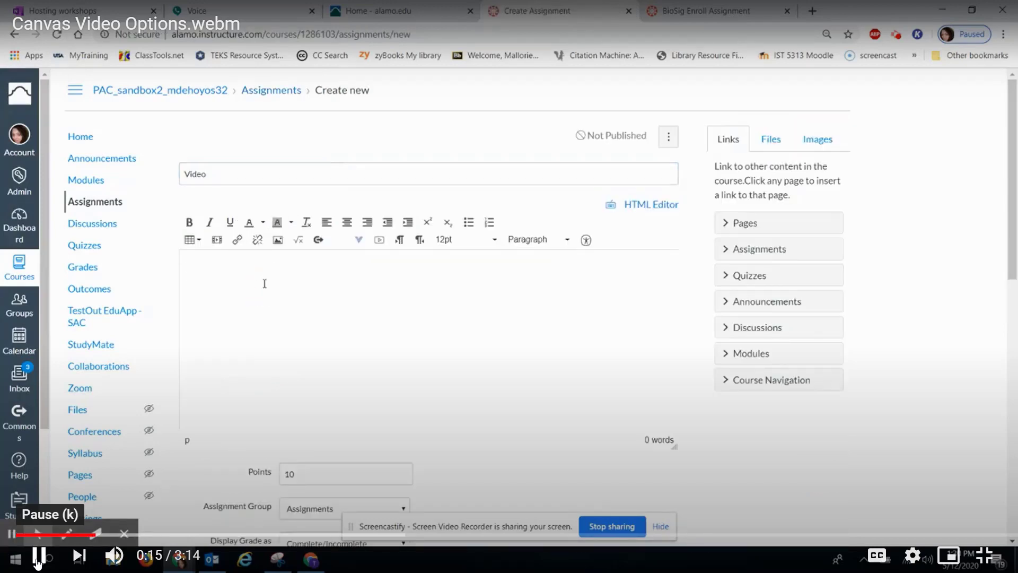
# Step: Add instructions, enable Website URL and Media Recordings submissions, save, and enter Student View
pyautogui.write('Instru')
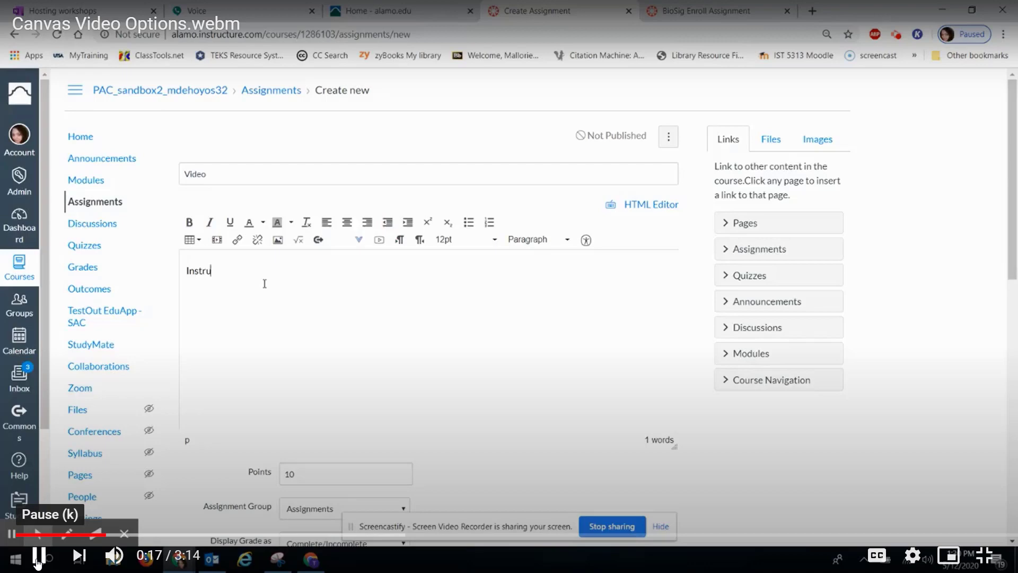
pyautogui.scroll(-3)
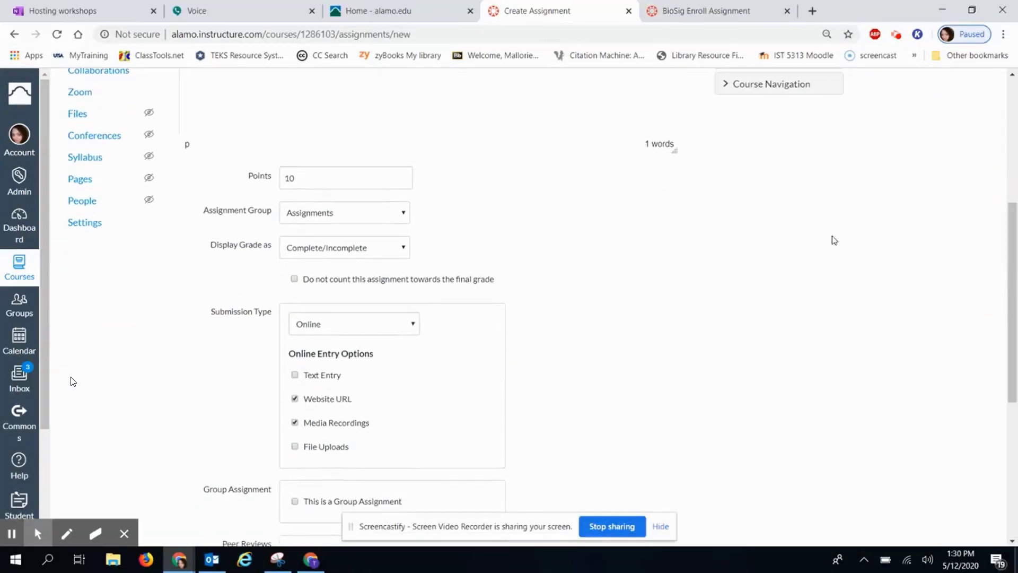
pyautogui.moveTo(370, 321)
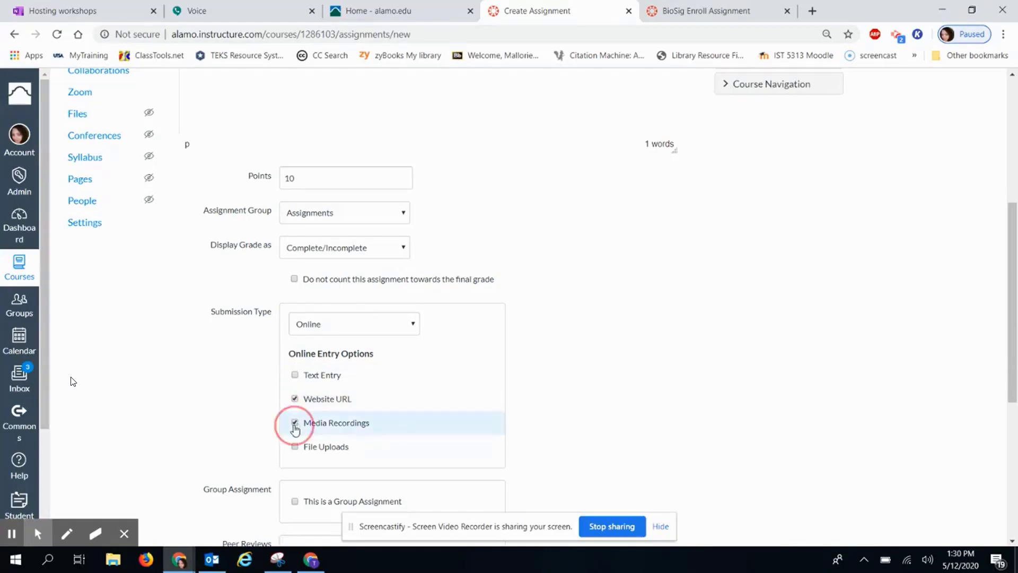
pyautogui.click(295, 423)
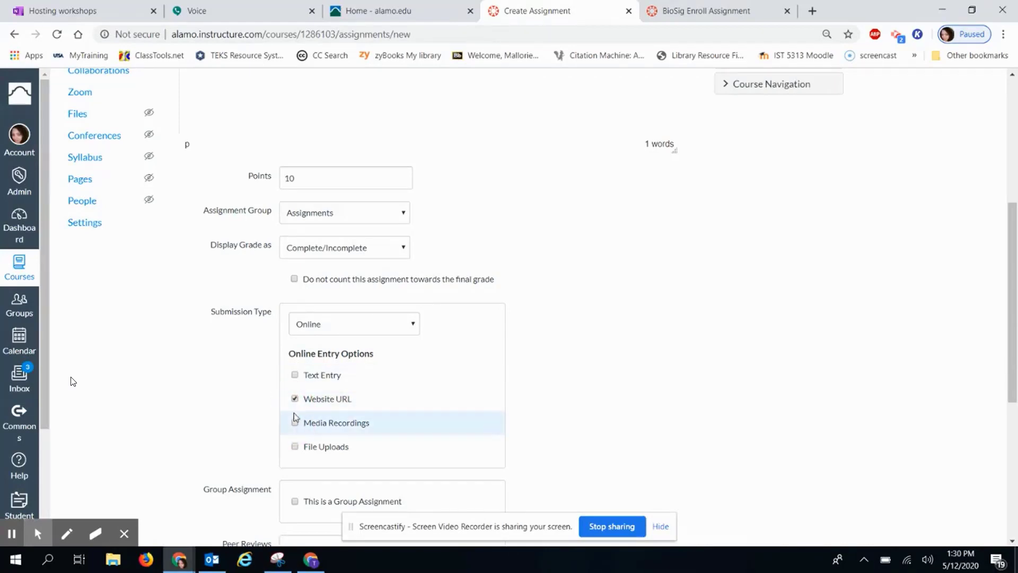
pyautogui.click(294, 422)
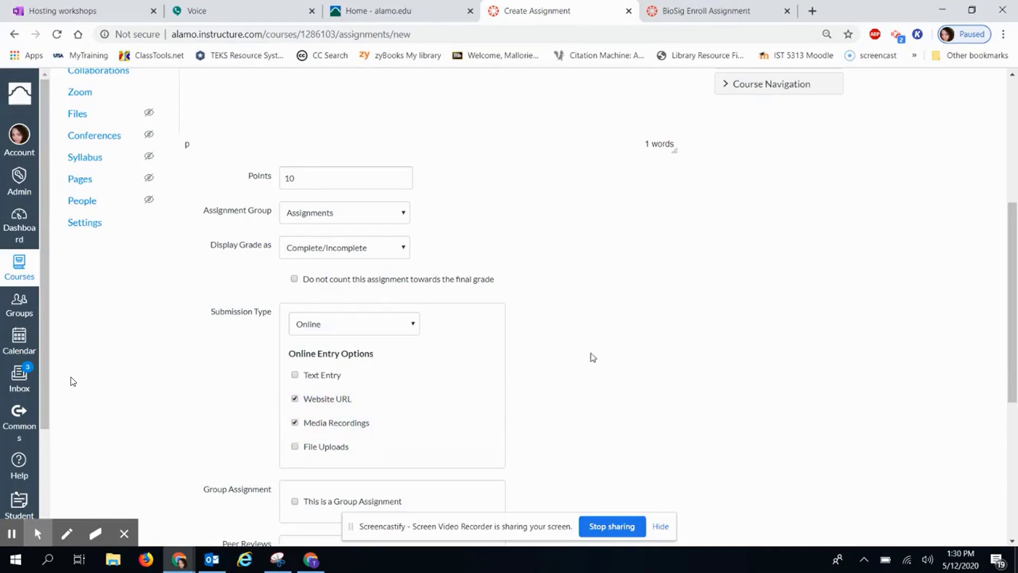
pyautogui.click(652, 495)
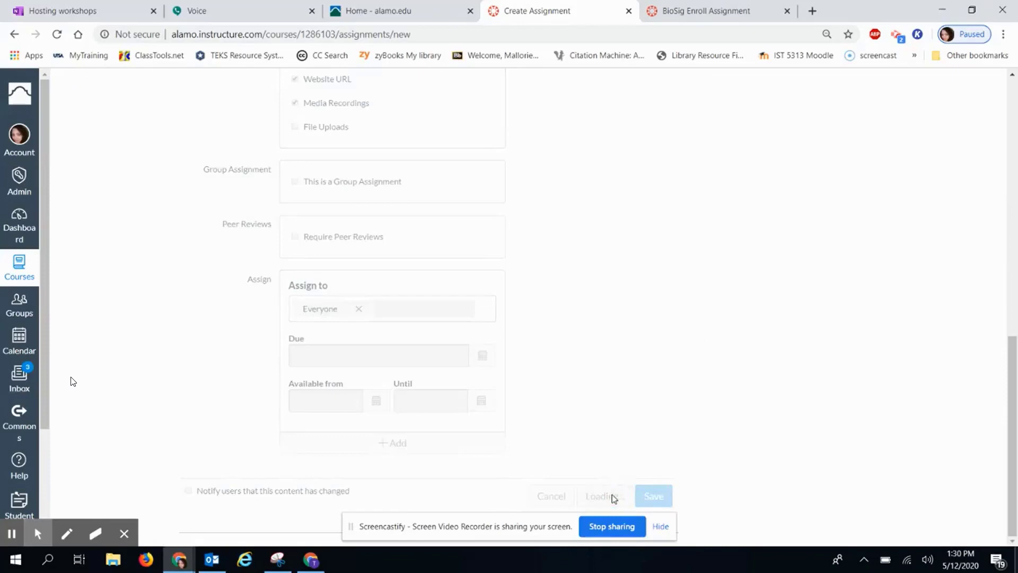
pyautogui.click(653, 495)
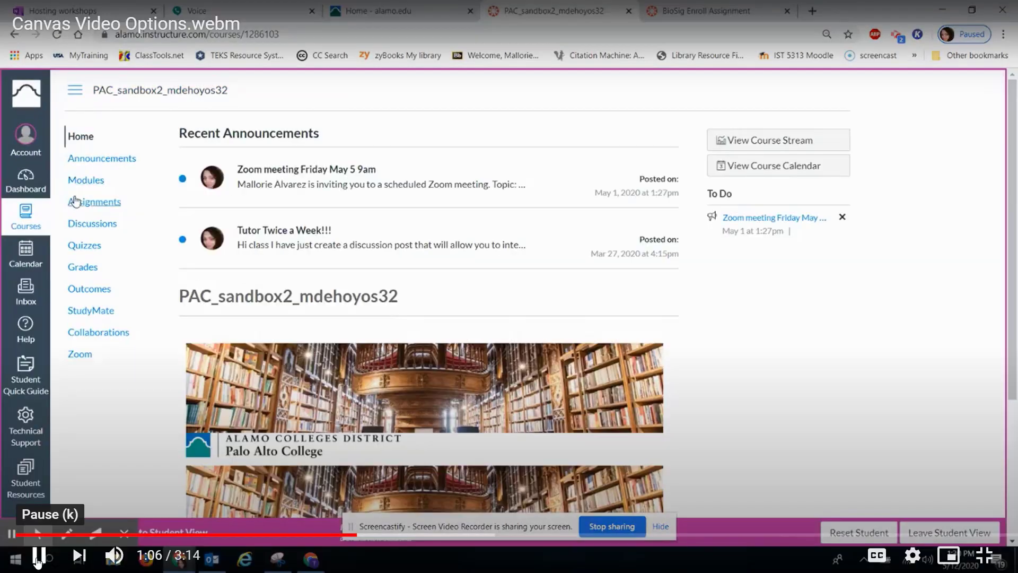
# Step: As a student, open the Video assignment's Media tab and launch Record / Upload Media
pyautogui.click(94, 202)
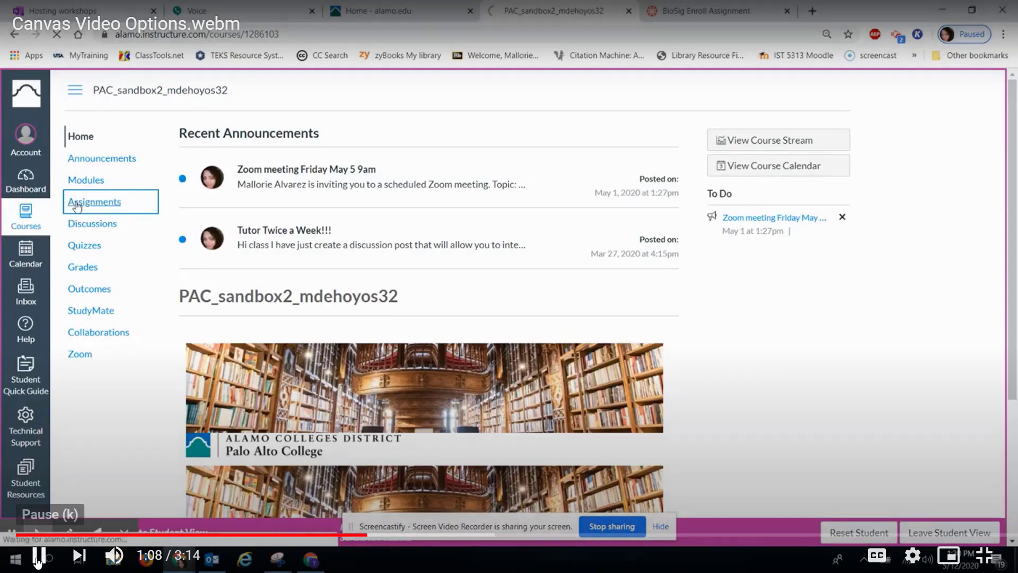
pyautogui.click(95, 202)
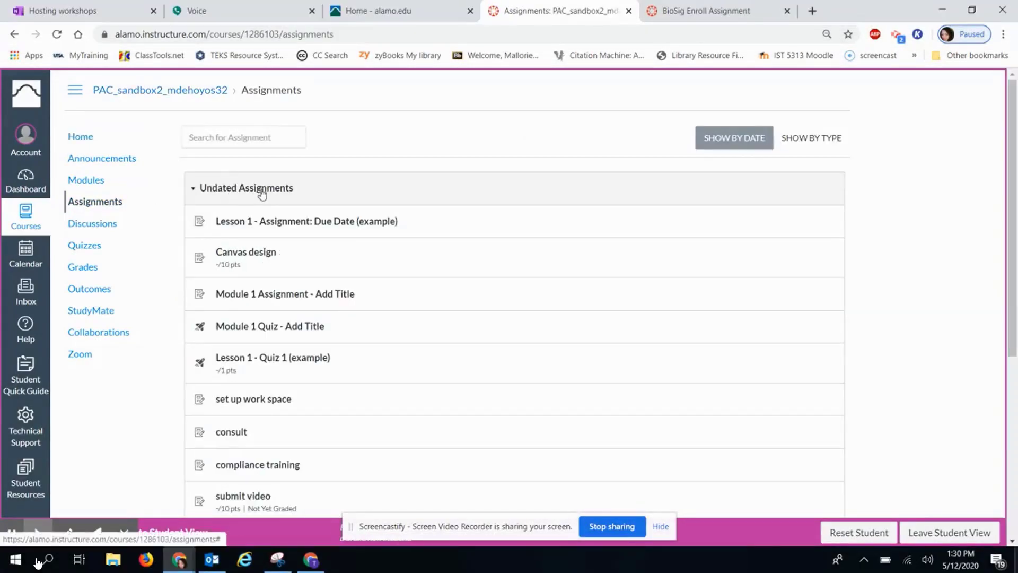
pyautogui.click(243, 495)
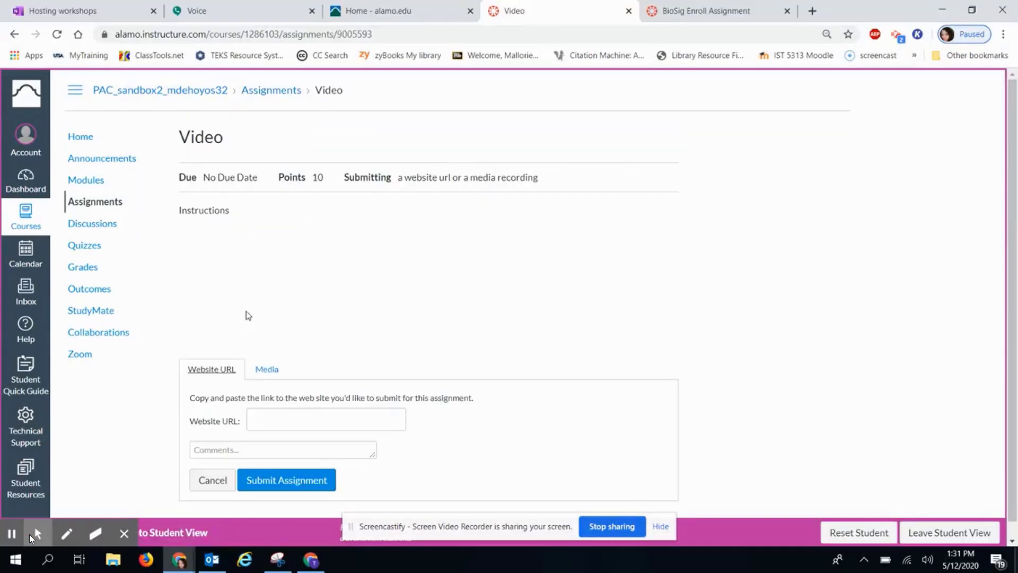
pyautogui.click(324, 419)
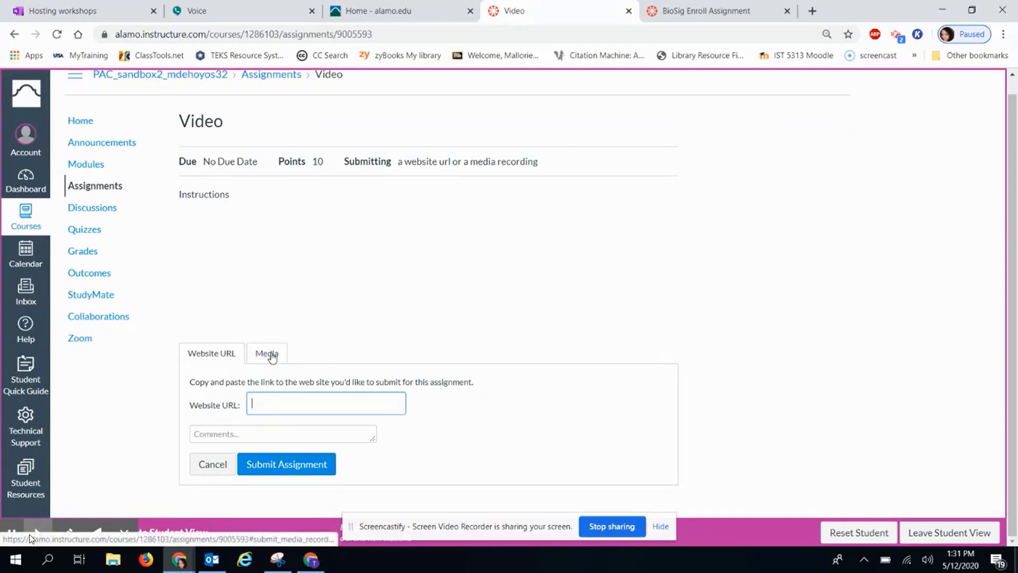
pyautogui.click(267, 352)
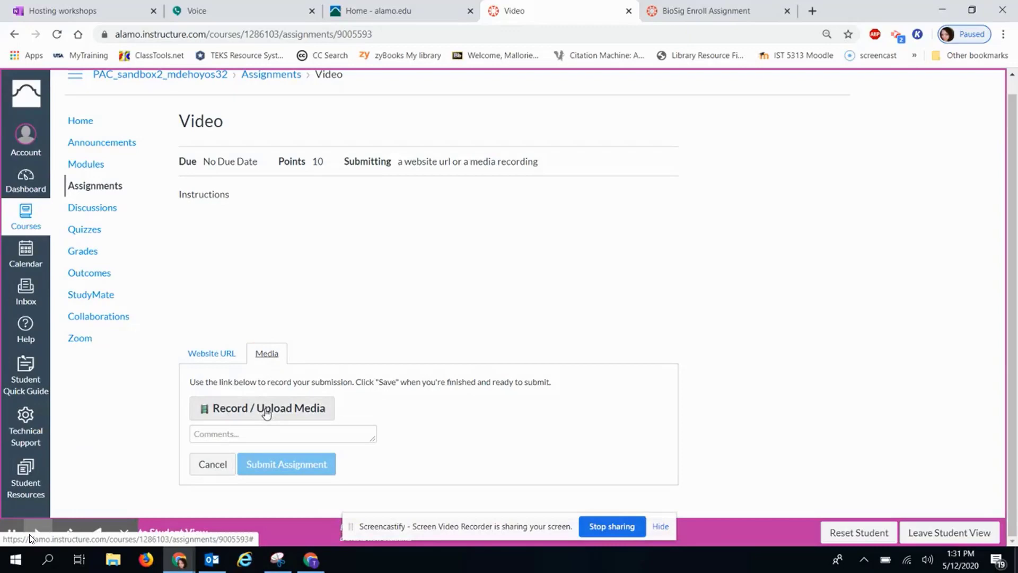
pyautogui.moveTo(240, 416)
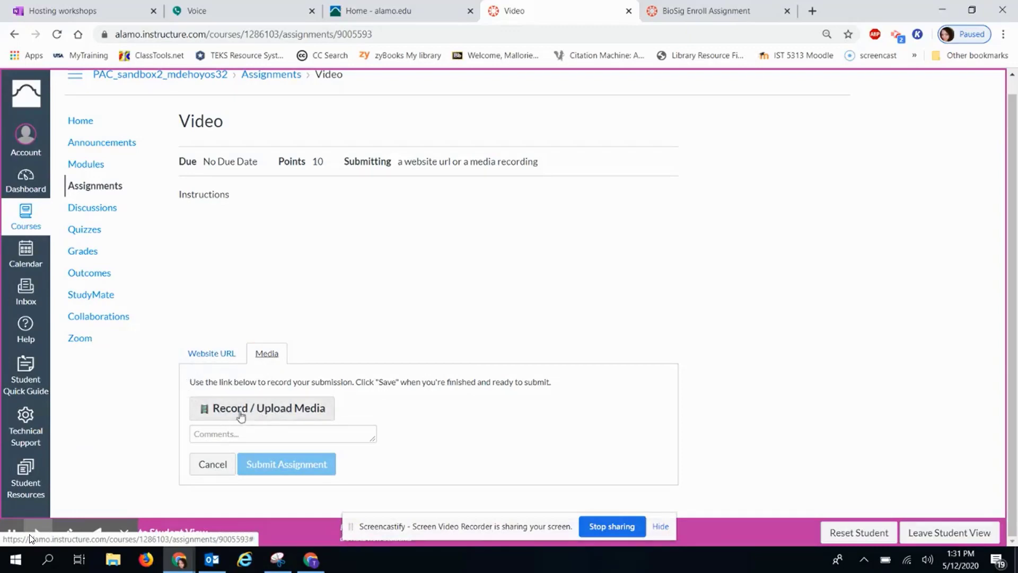
pyautogui.moveTo(260, 413)
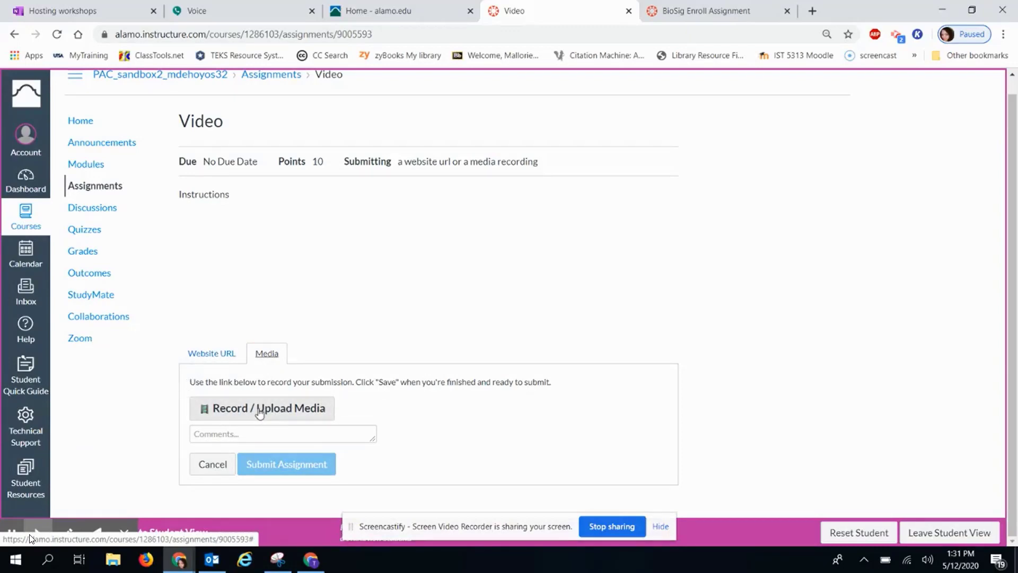
pyautogui.click(268, 408)
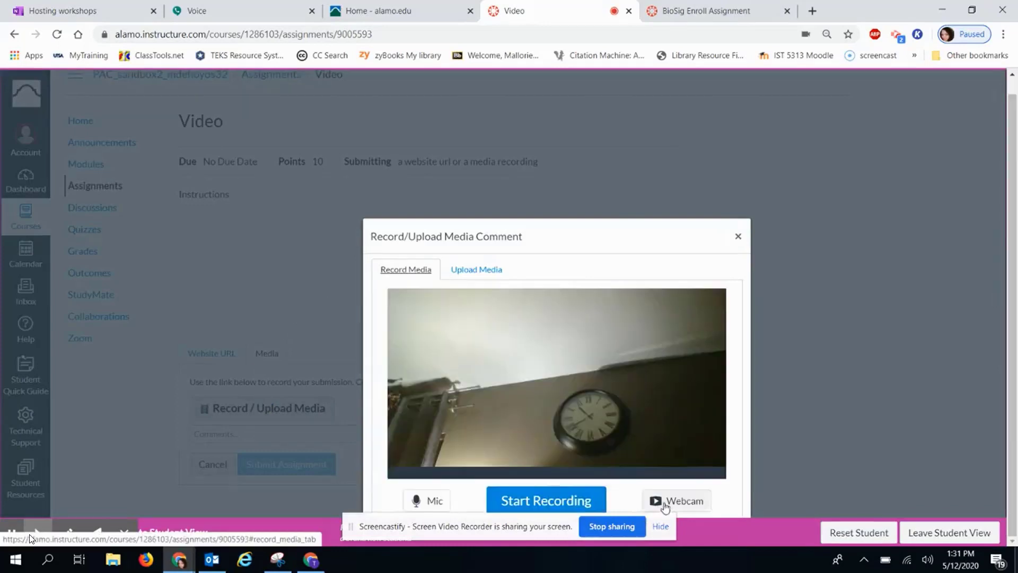
# Step: Record a short webcam clip, save it as 'example', and submit it
pyautogui.click(545, 500)
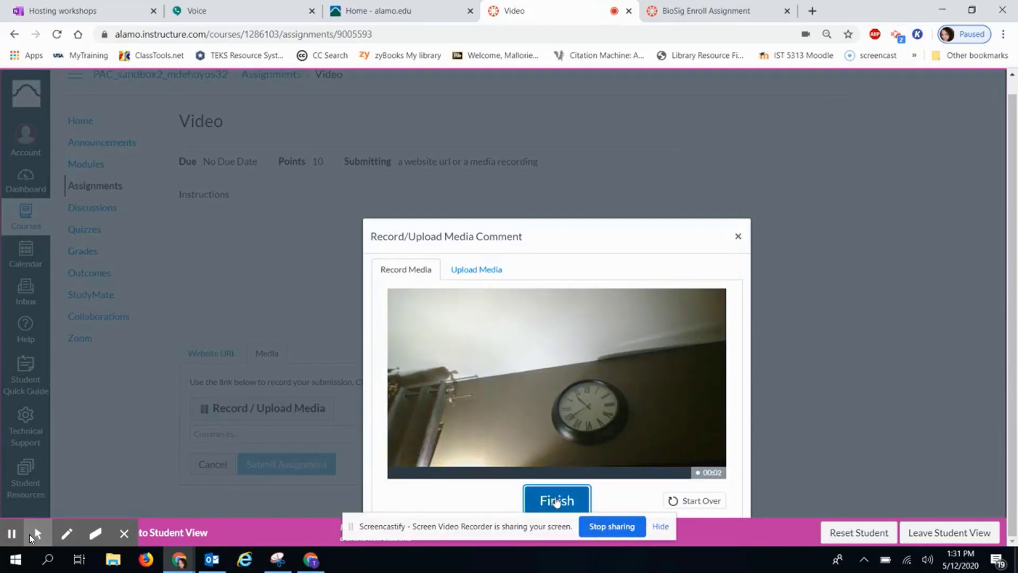
pyautogui.click(555, 500)
pyautogui.write('example')
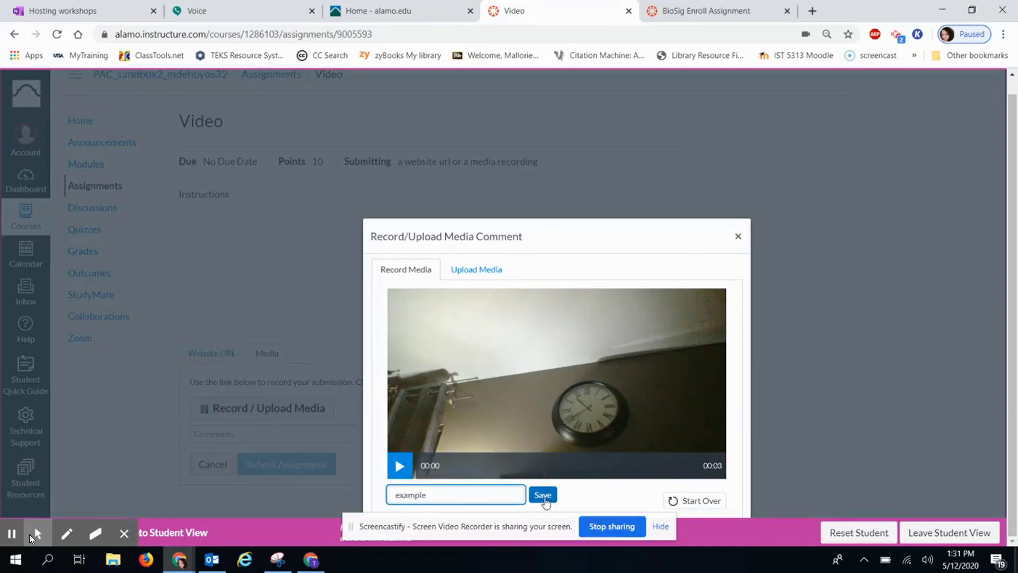
pyautogui.click(542, 494)
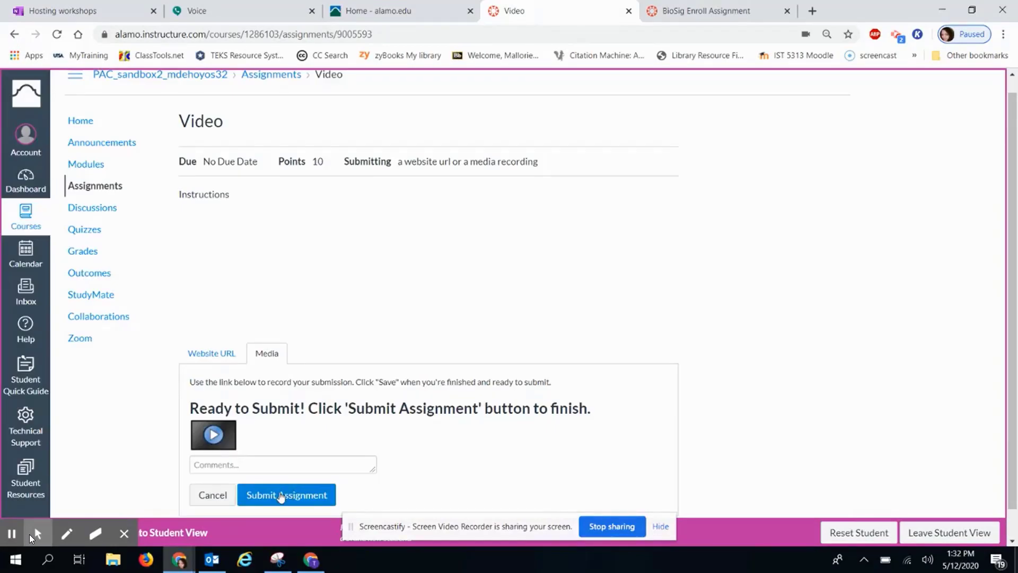
pyautogui.click(287, 495)
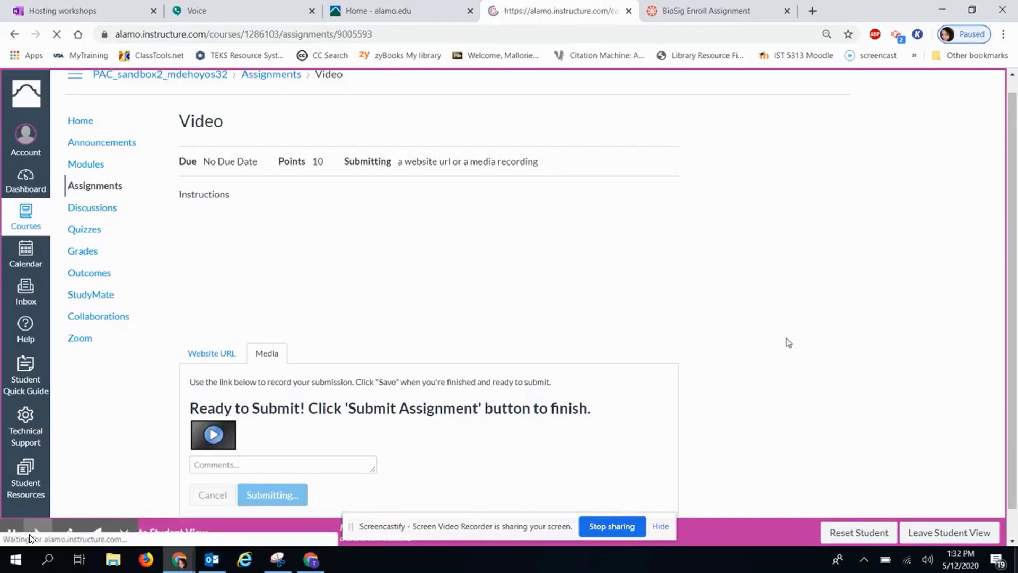